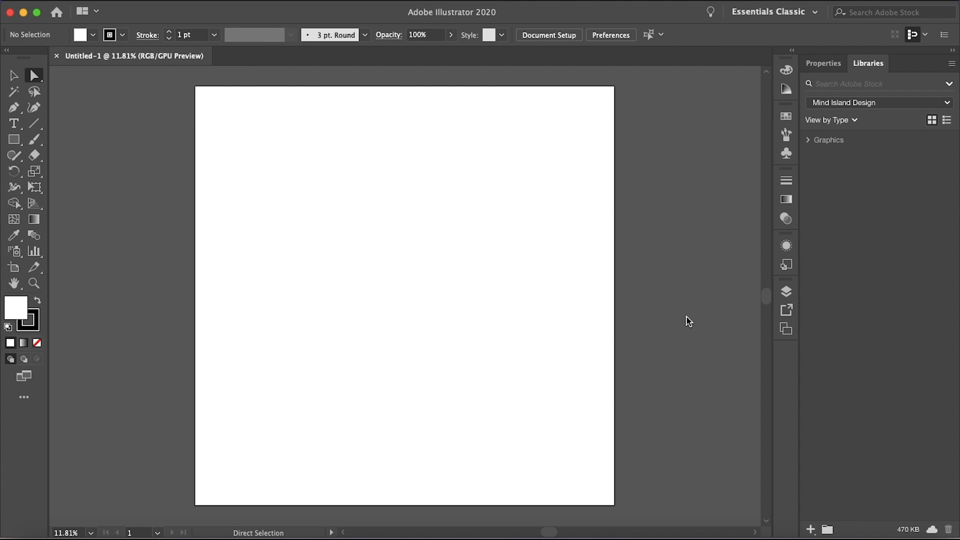
Draw an S-shaped curve with the Pen tool, then finish it with the Selection tool.
{"action": "left_click", "coordinate": [14, 107]}
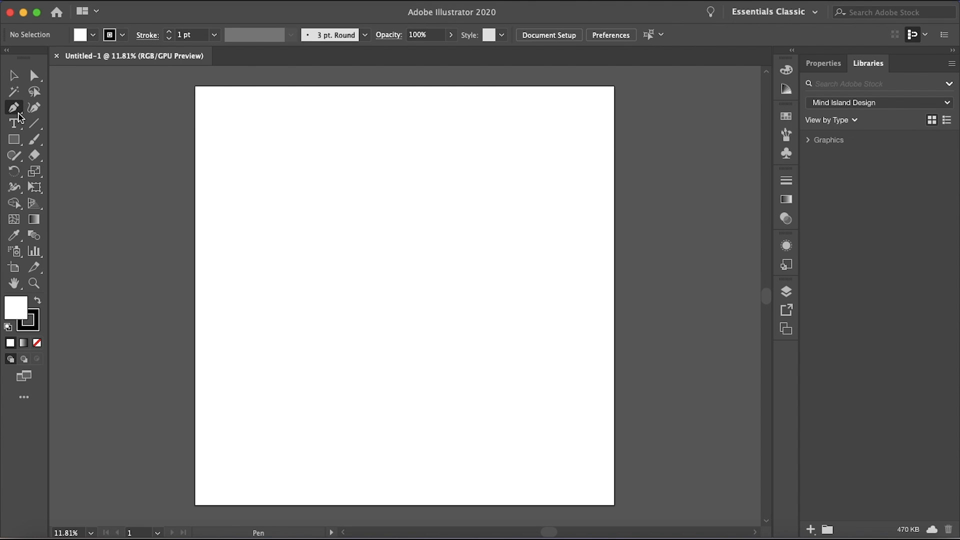
{"action": "mouse_move", "coordinate": [500, 182]}
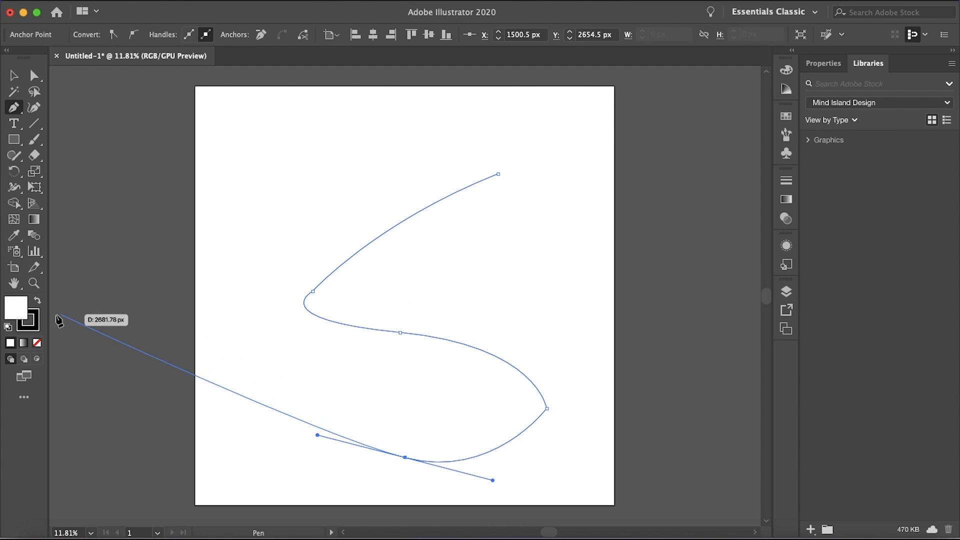
{"action": "left_click", "coordinate": [14, 76]}
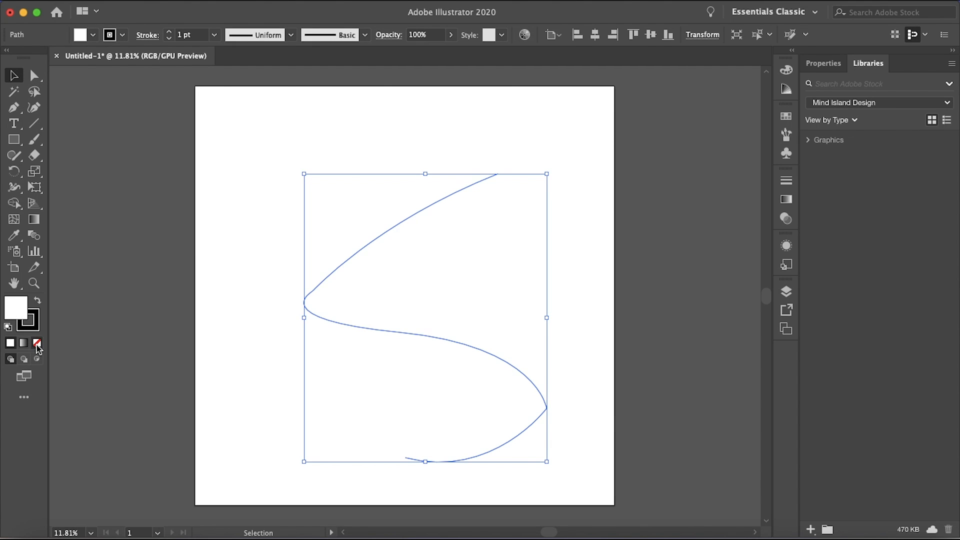
Give the S curve no fill and a 60 pt stroke weight.
{"action": "left_click", "coordinate": [214, 35]}
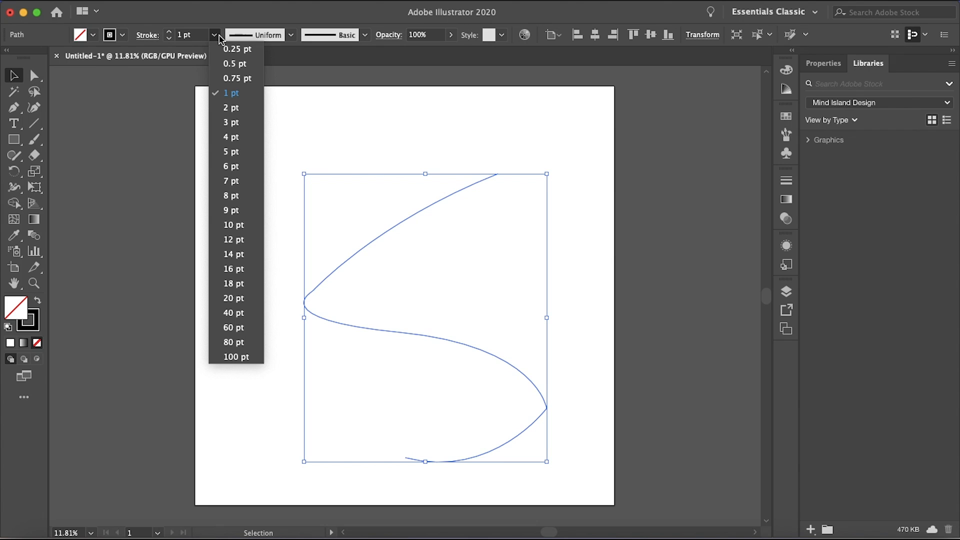
{"action": "left_click", "coordinate": [234, 327]}
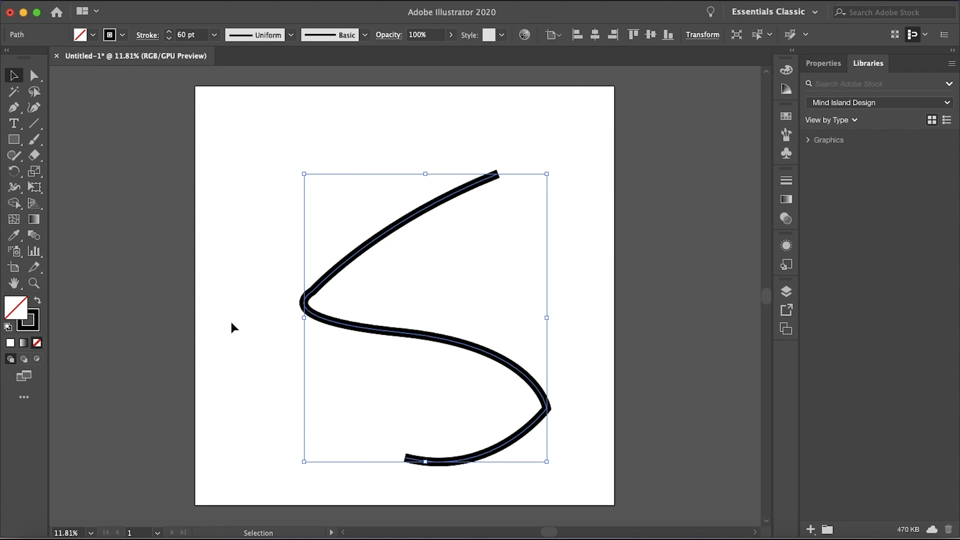
{"action": "left_click", "coordinate": [650, 34]}
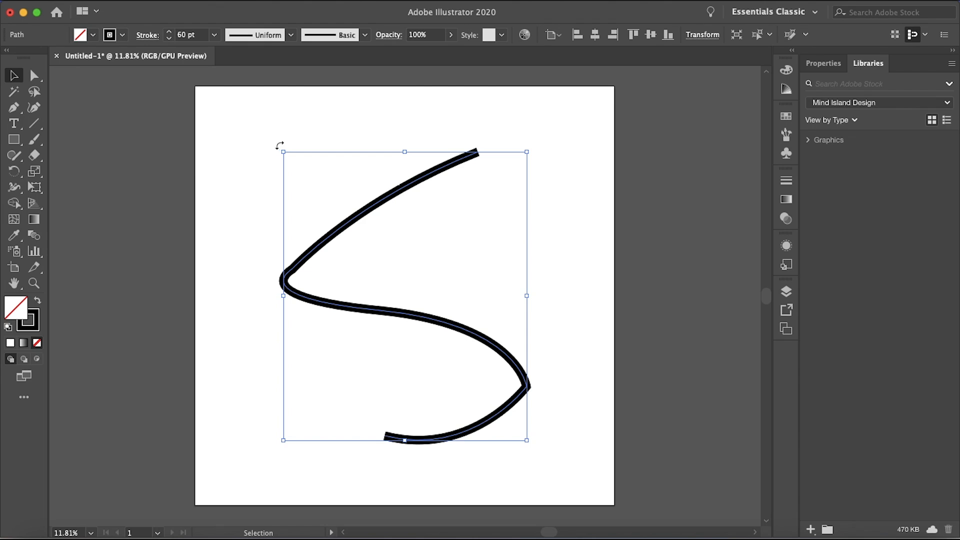
{"action": "left_click", "coordinate": [508, 166]}
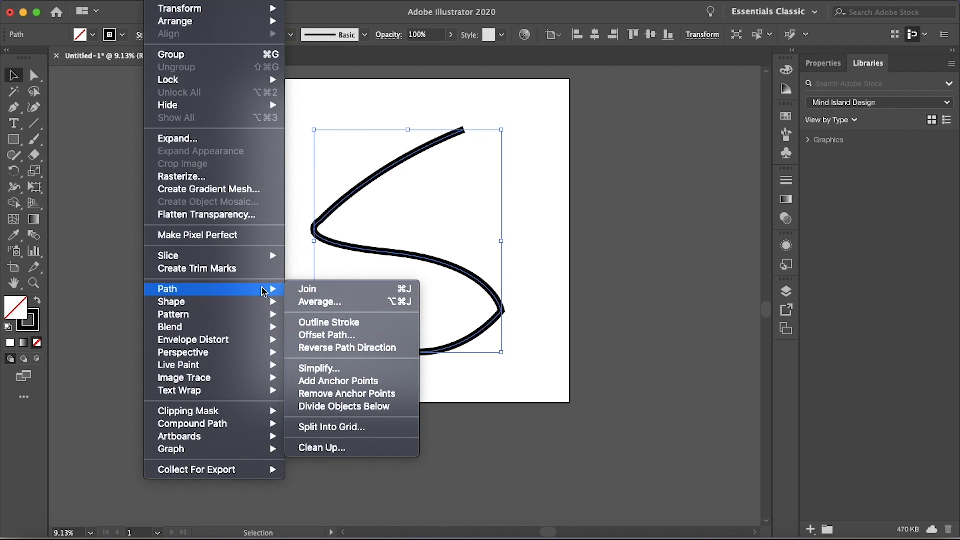
Apply Outline Stroke to turn the 60 pt stroke into a filled black shape.
{"action": "left_click", "coordinate": [329, 323]}
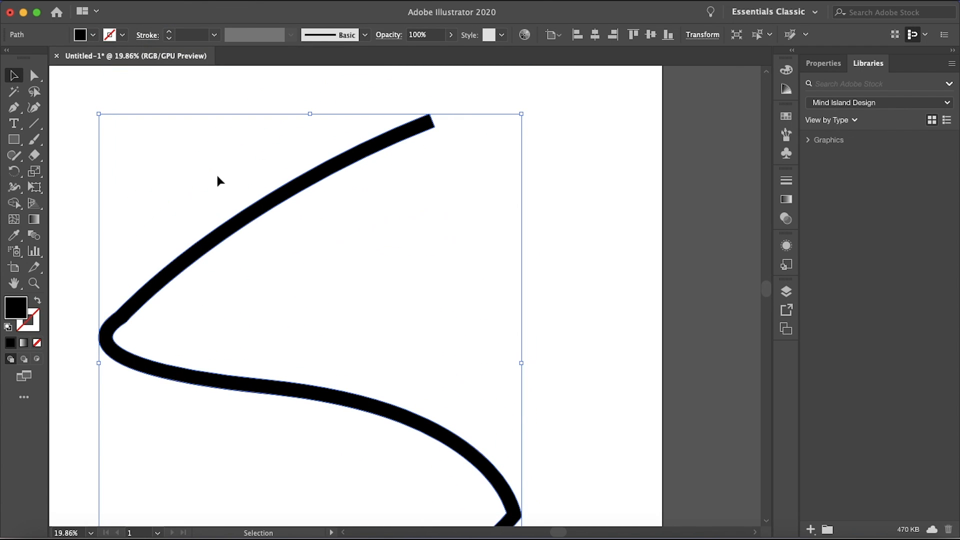
Deselect the outlined S shape to view the finished result.
{"action": "left_click", "coordinate": [34, 76]}
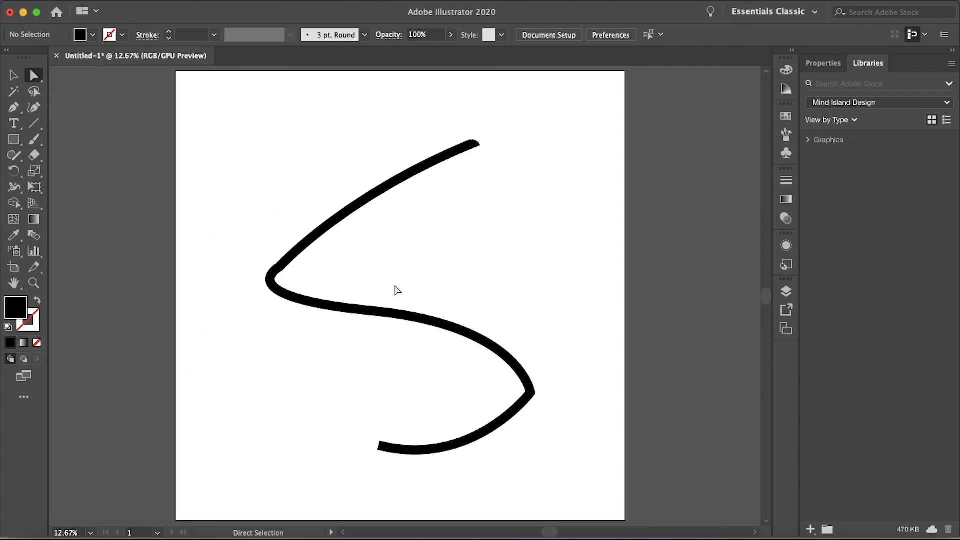
{"action": "mouse_move", "coordinate": [666, 271]}
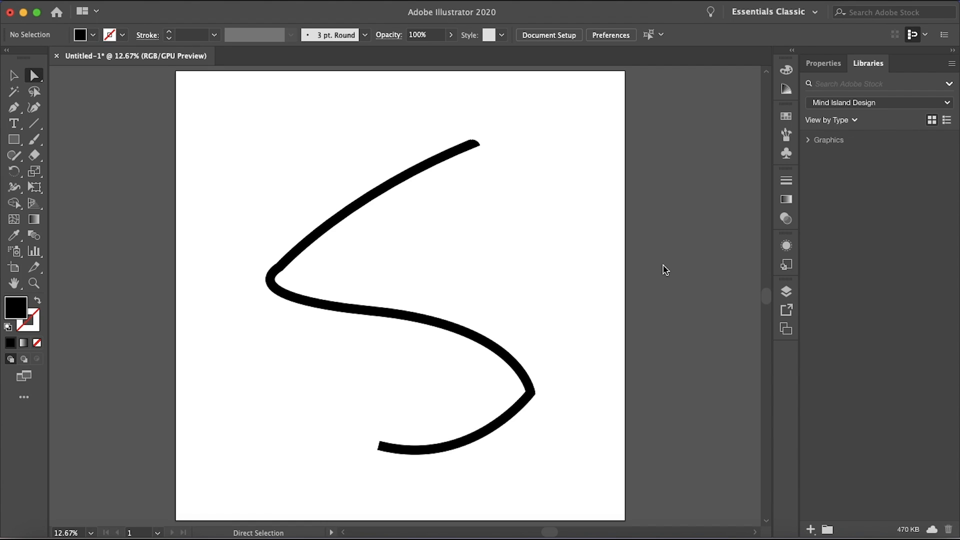